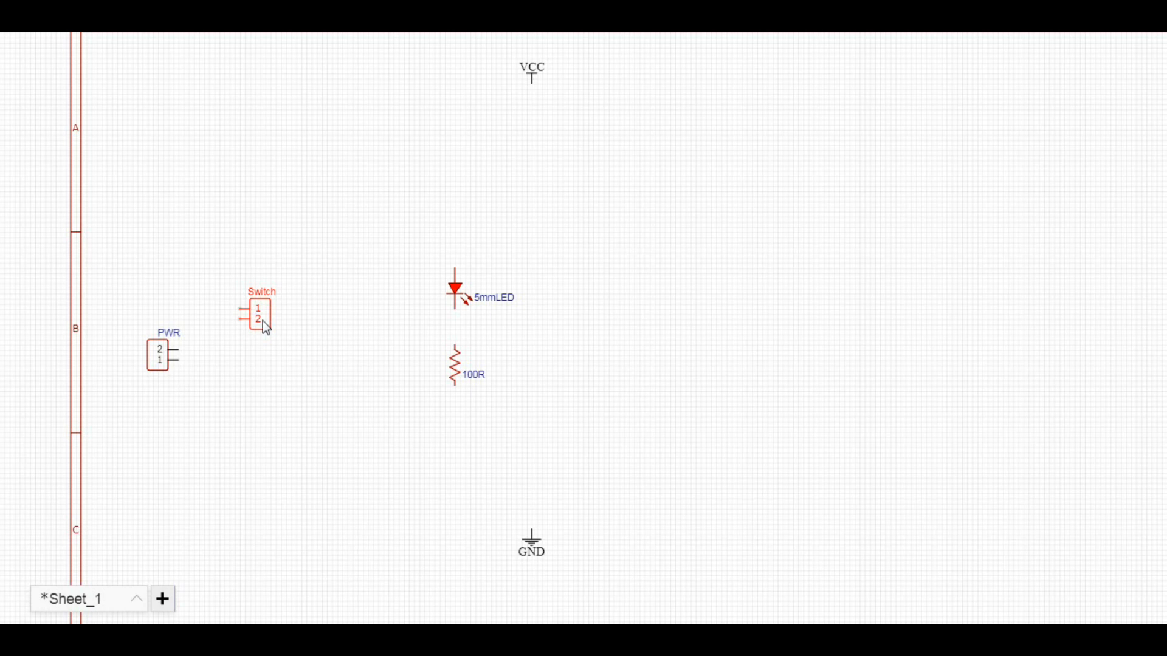
Step: Rotate the SWTH switch and move it beside the PWR connector on the left
{"action": "key", "text": "Delete"}
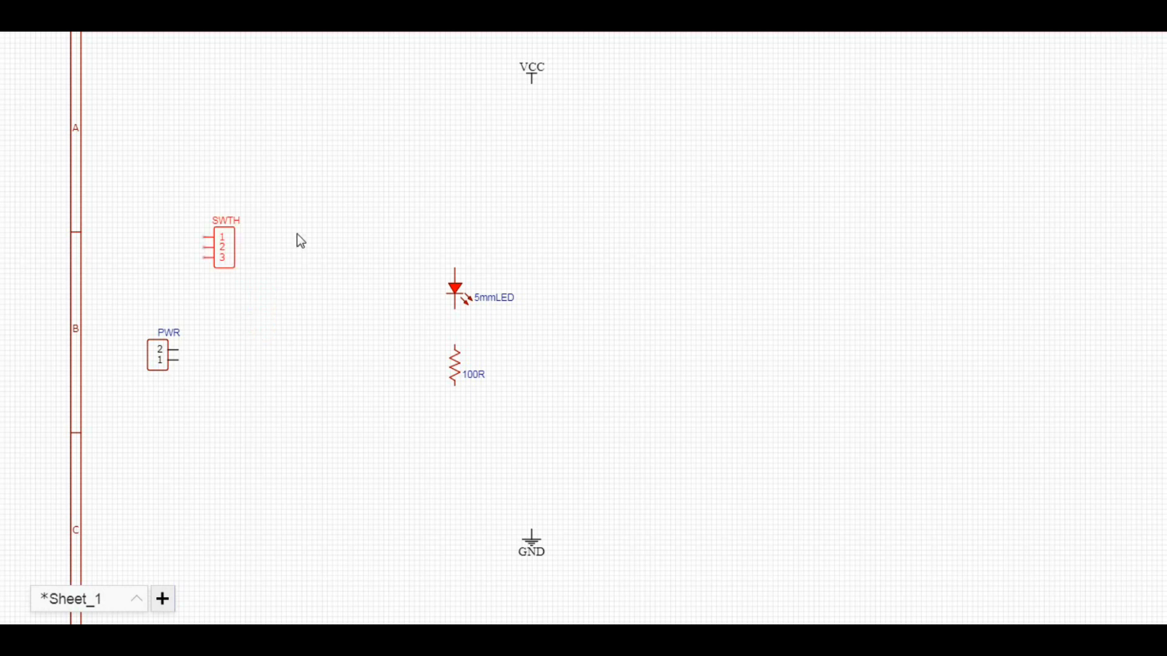
{"action": "left_click_drag", "start_coordinate": [221, 245], "coordinate": [199, 249]}
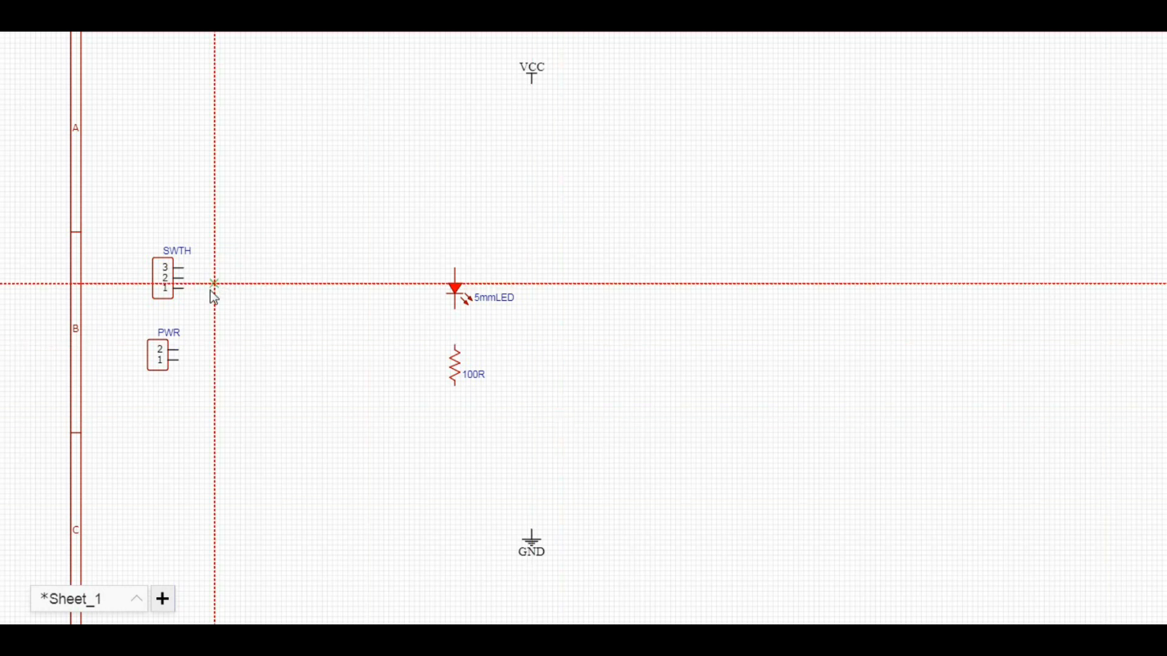
{"action": "mouse_move", "coordinate": [183, 290]}
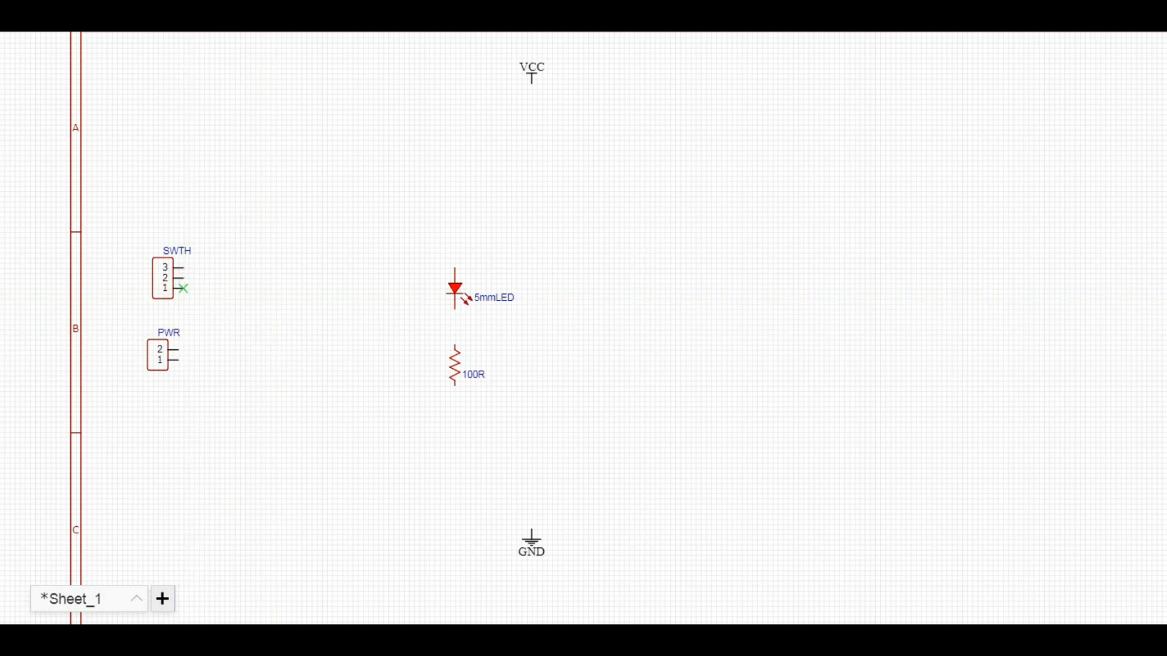
{"action": "mouse_move", "coordinate": [178, 367]}
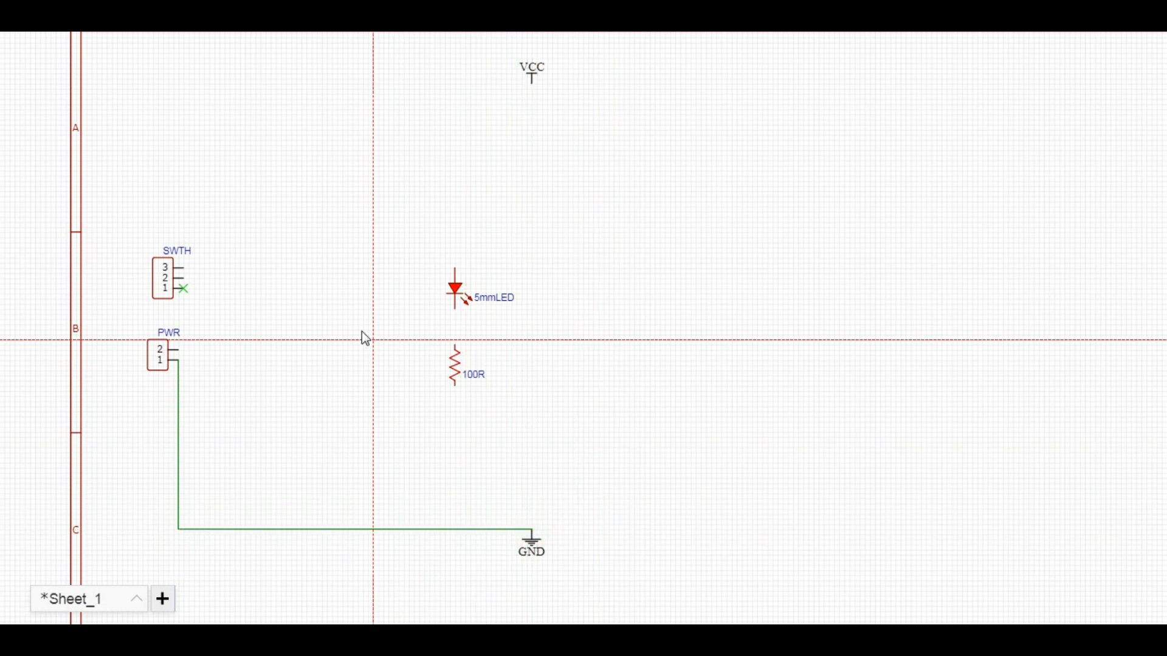
{"action": "mouse_move", "coordinate": [185, 356]}
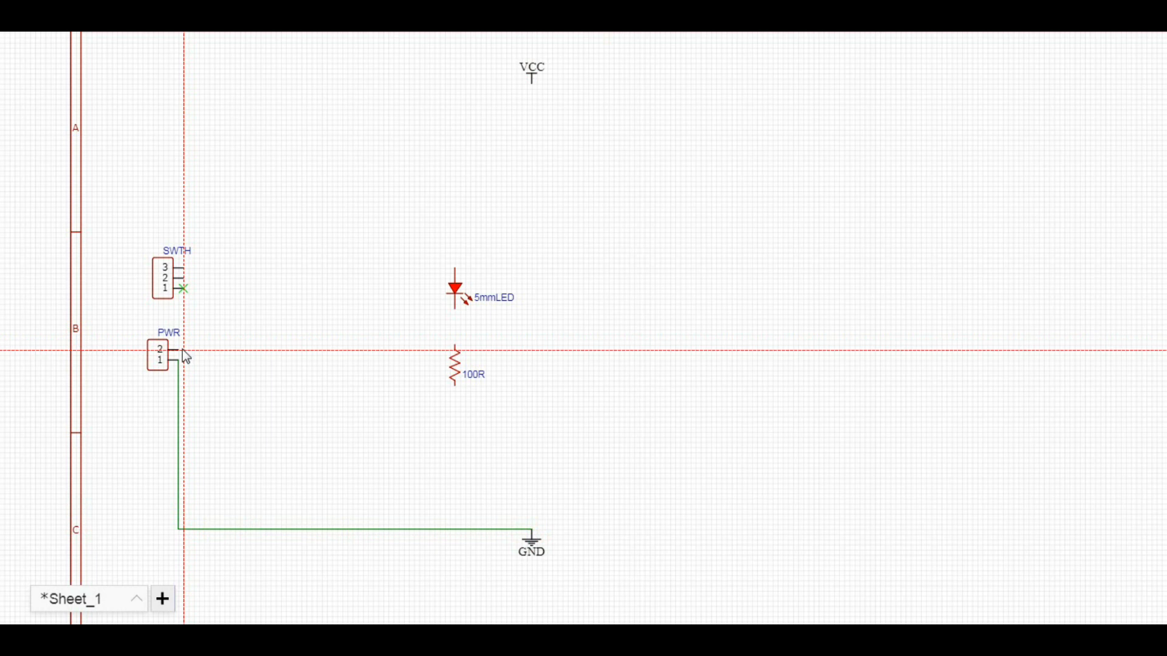
{"action": "mouse_move", "coordinate": [190, 356]}
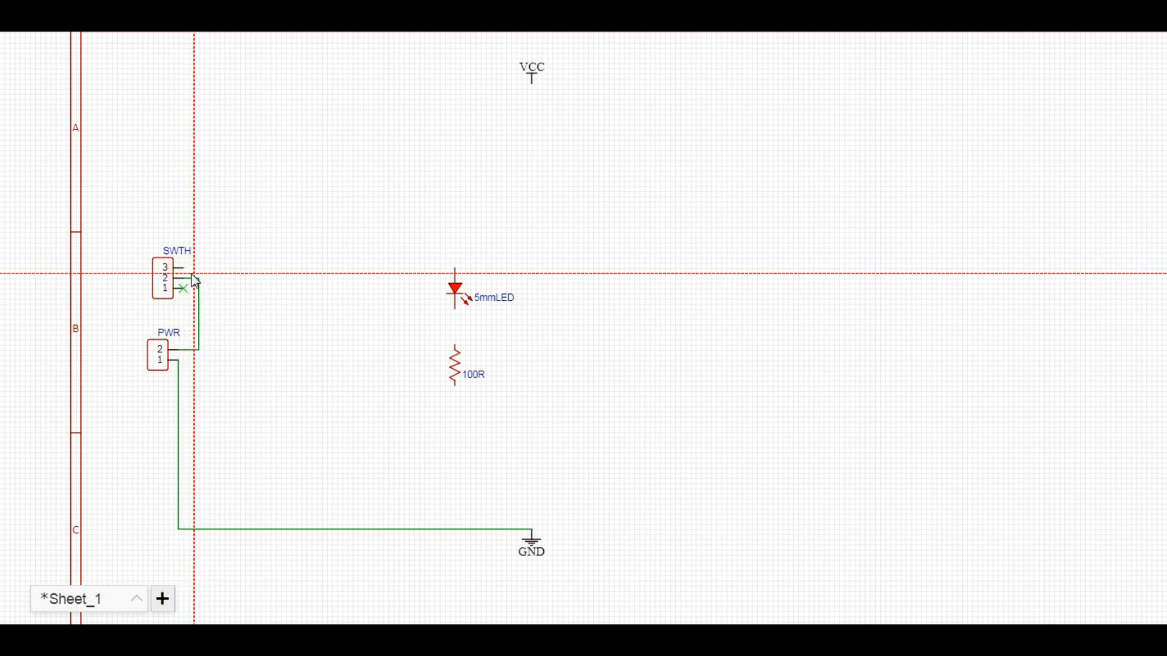
Step: Finish the wire from PWR pin 2 at the switch's middle pin
{"action": "left_click", "coordinate": [184, 269]}
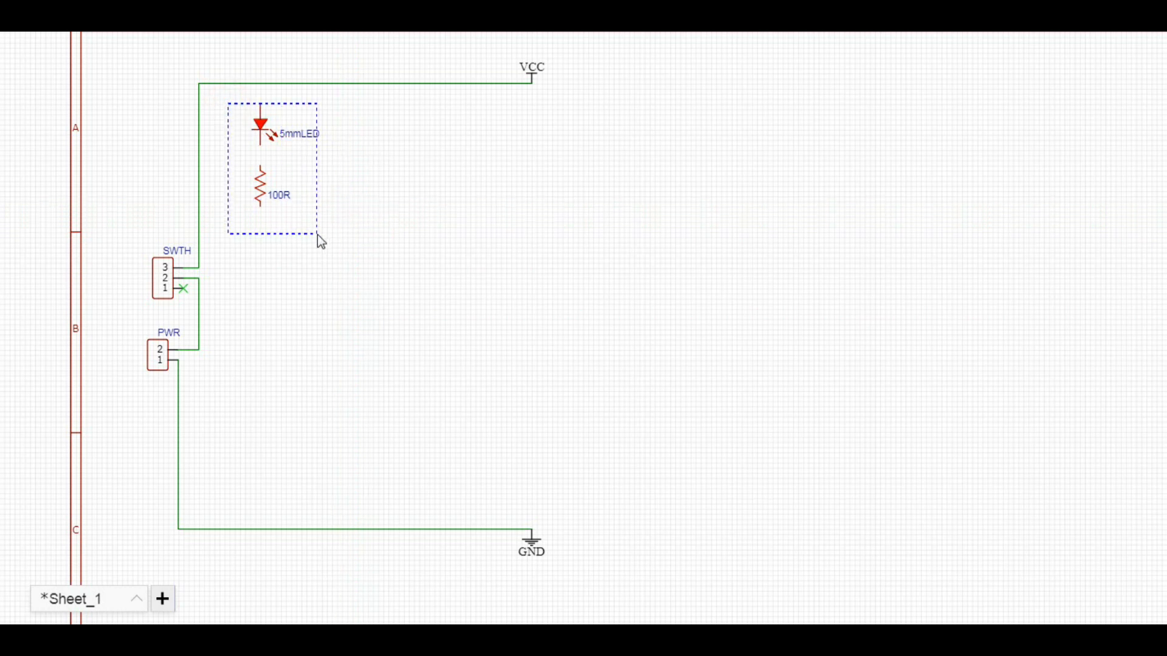
Step: Drop the LED and 100R resistor pair into place just under the VCC line
{"action": "left_click", "coordinate": [364, 207]}
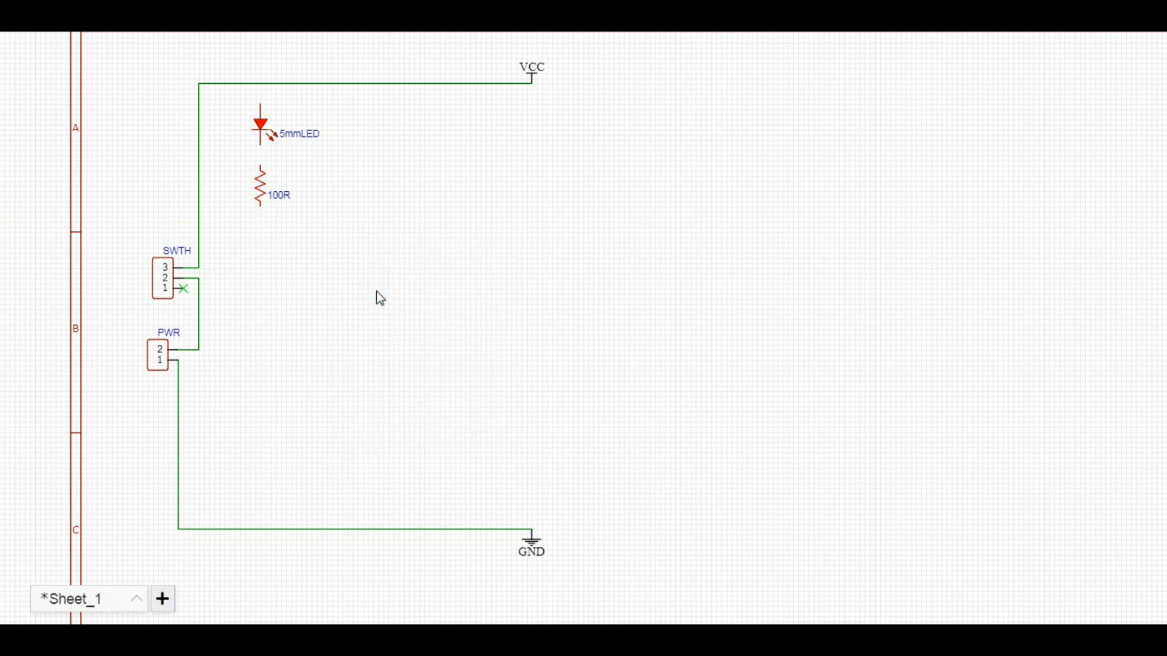
{"action": "mouse_move", "coordinate": [350, 196]}
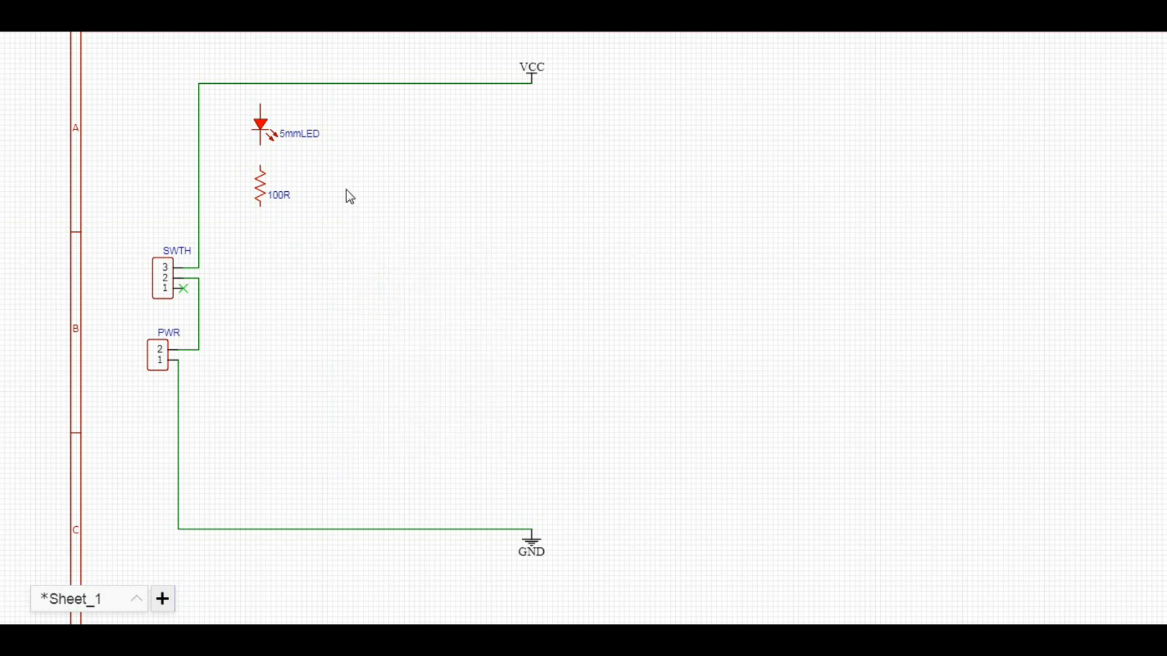
{"action": "mouse_move", "coordinate": [1025, 79]}
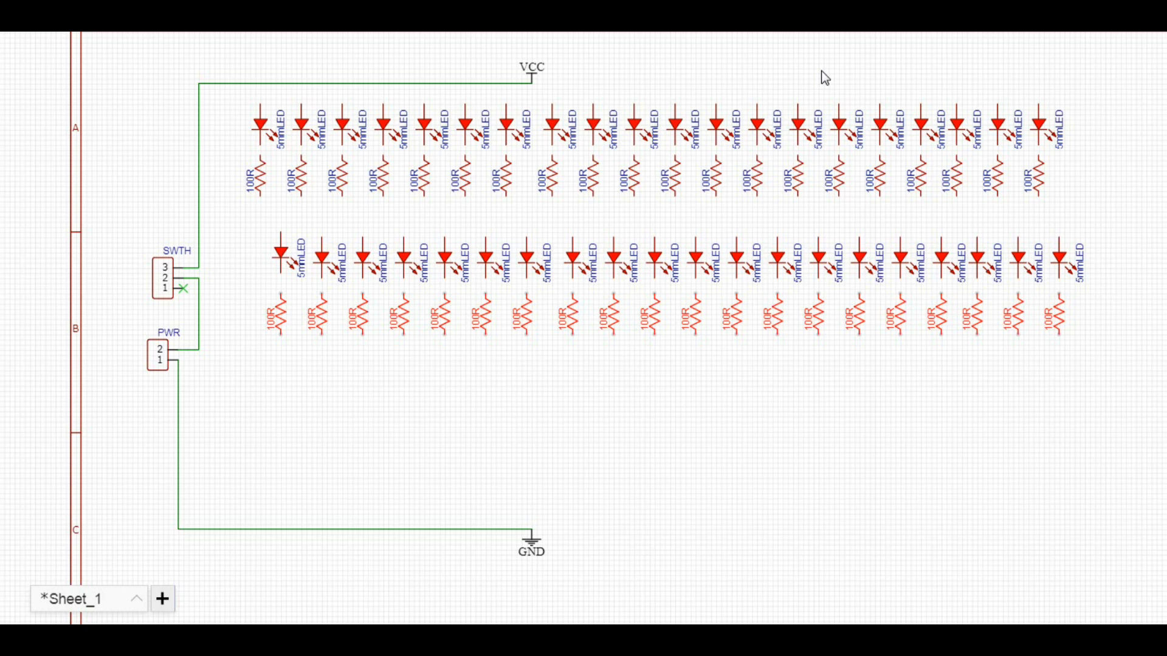
{"action": "mouse_move", "coordinate": [827, 80]}
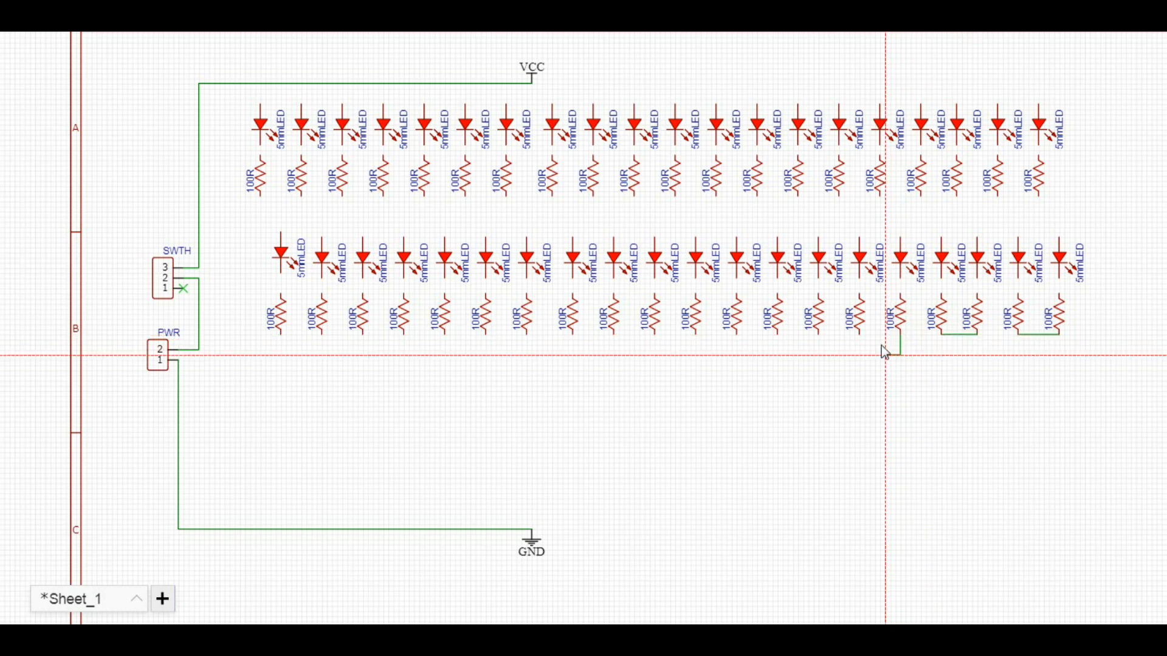
Step: Extend the lower row's shared wire joining the resistor ends toward GND
{"action": "left_click", "coordinate": [900, 336]}
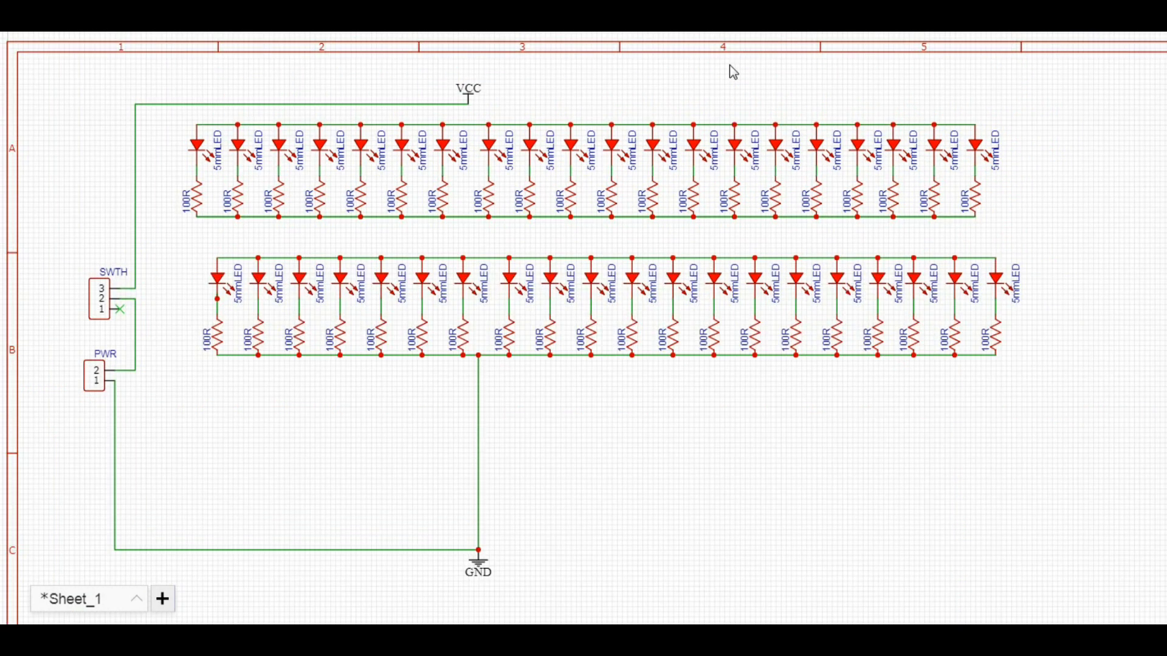
{"action": "mouse_move", "coordinate": [943, 298]}
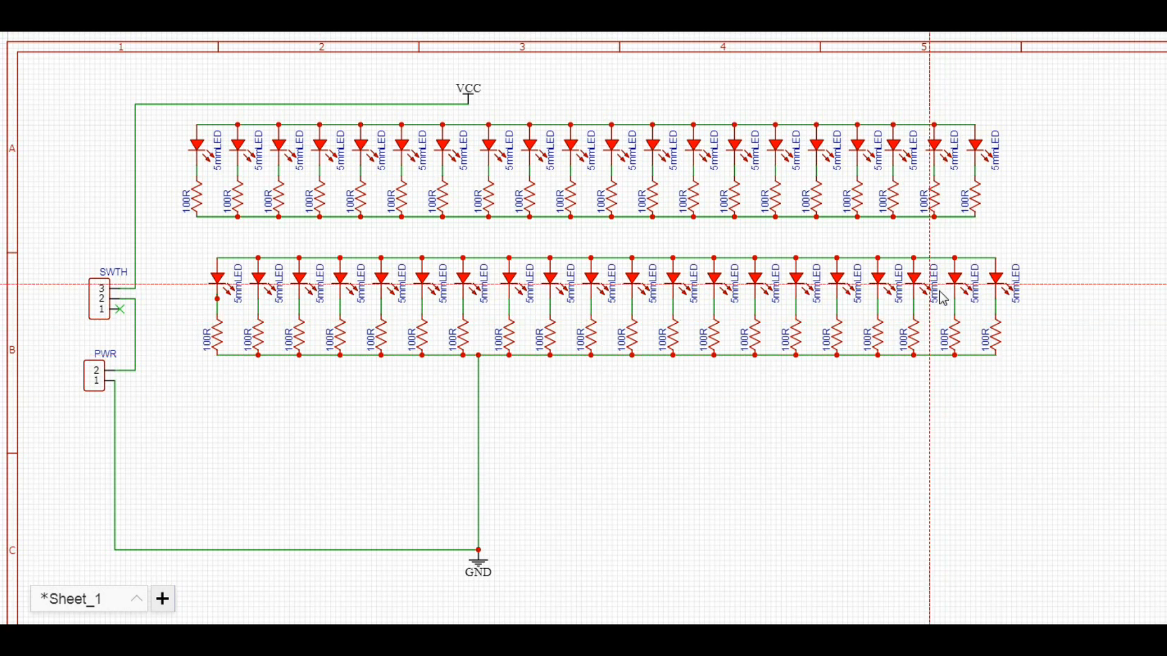
{"action": "mouse_move", "coordinate": [460, 119]}
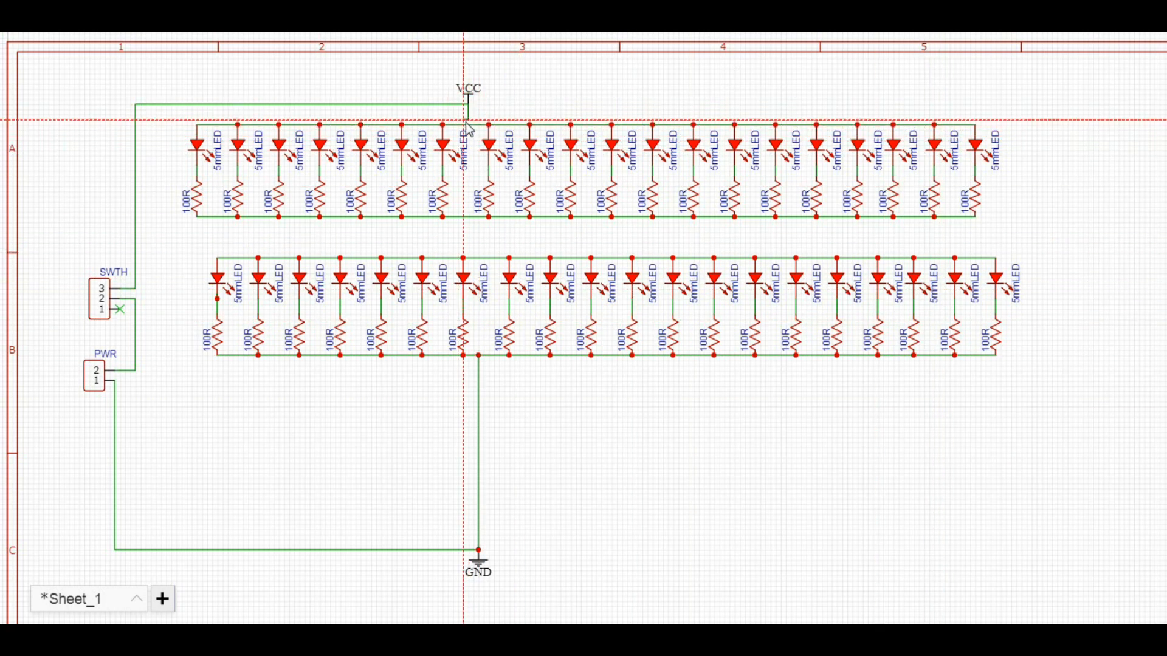
Step: Wire VCC to the upper row's LED anode line
{"action": "left_click", "coordinate": [467, 121]}
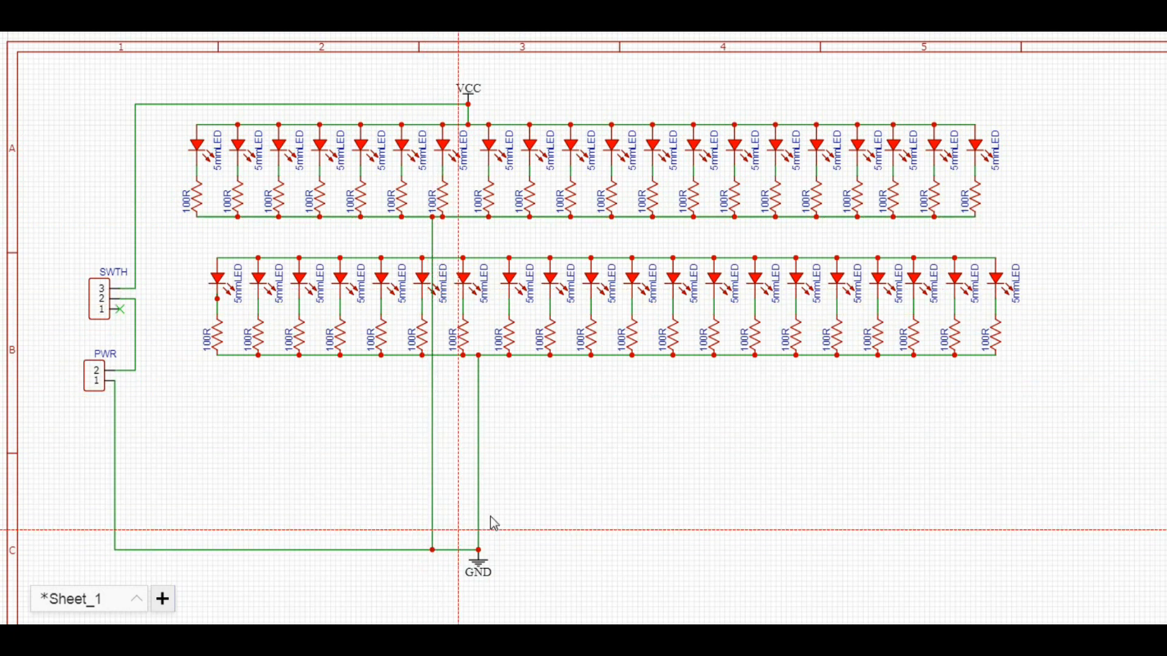
{"action": "mouse_move", "coordinate": [376, 246]}
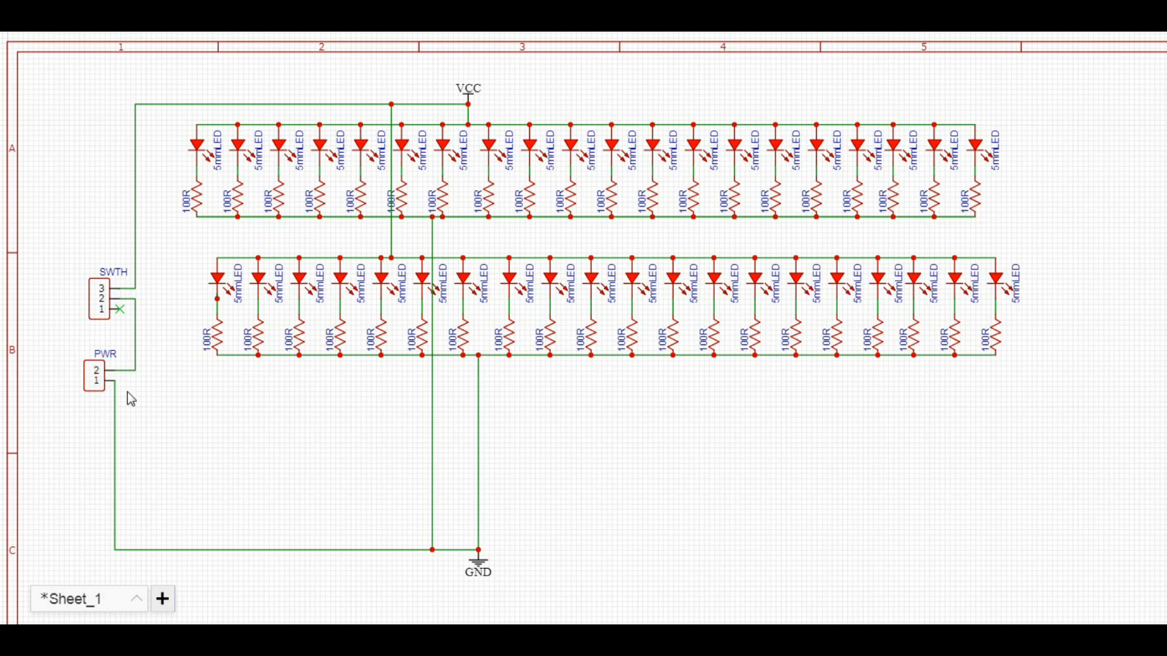
{"action": "mouse_move", "coordinate": [65, 237]}
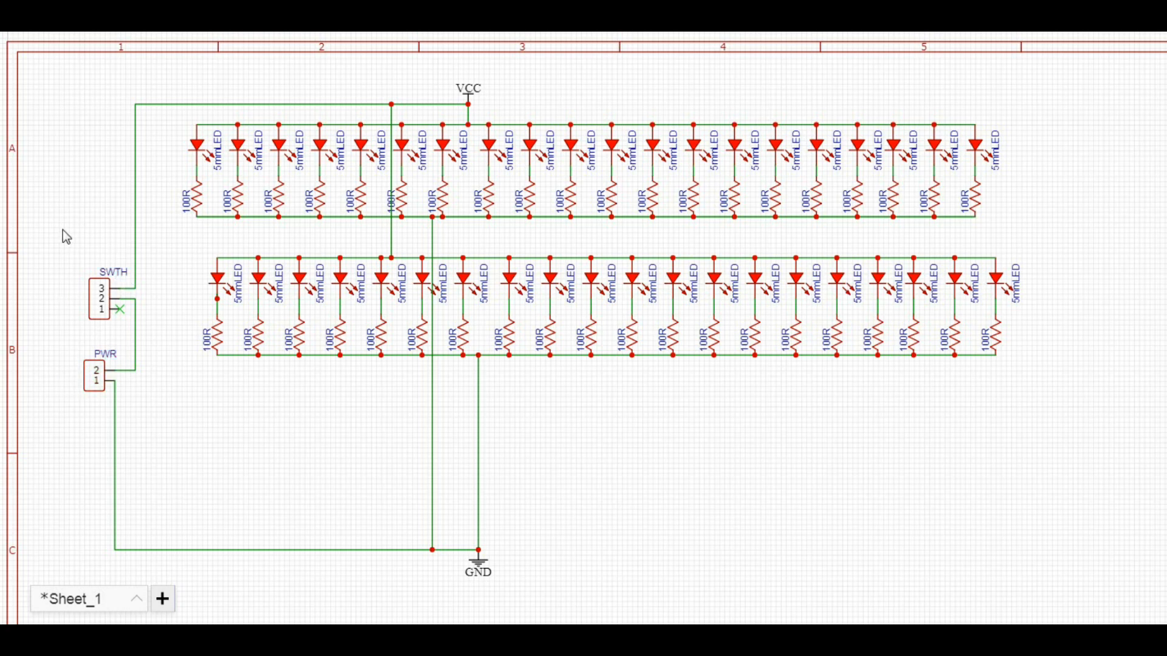
{"action": "mouse_move", "coordinate": [1118, 34]}
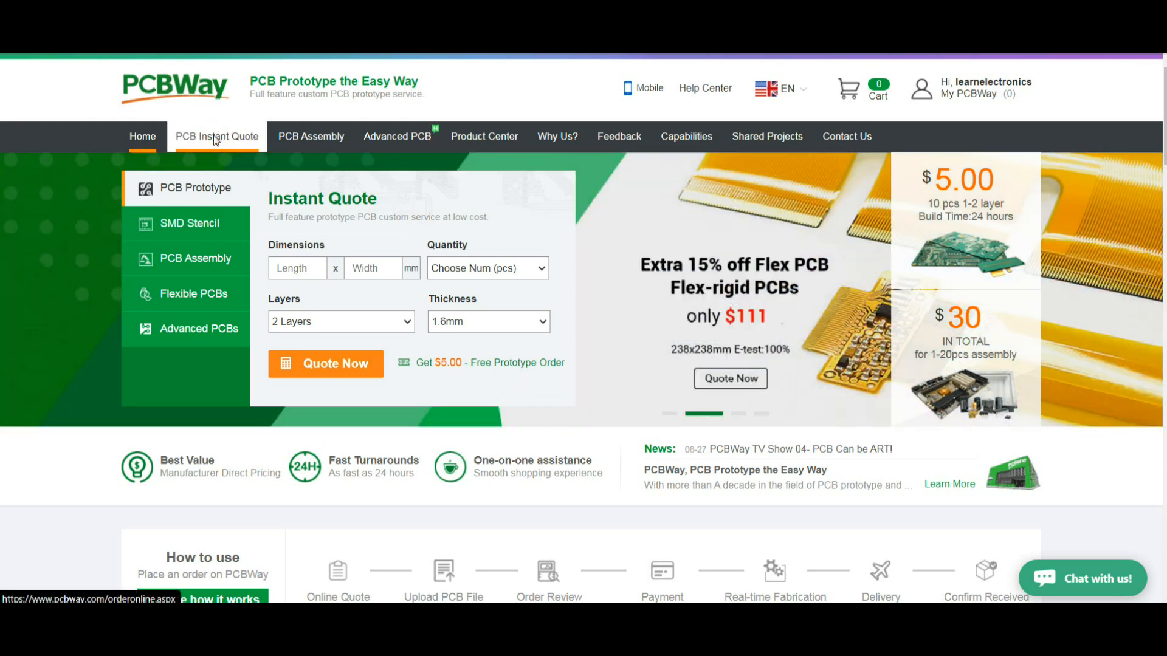
Step: Show the PCB Instant Quote form's board specification options with the $22 total
{"action": "left_click", "coordinate": [217, 136]}
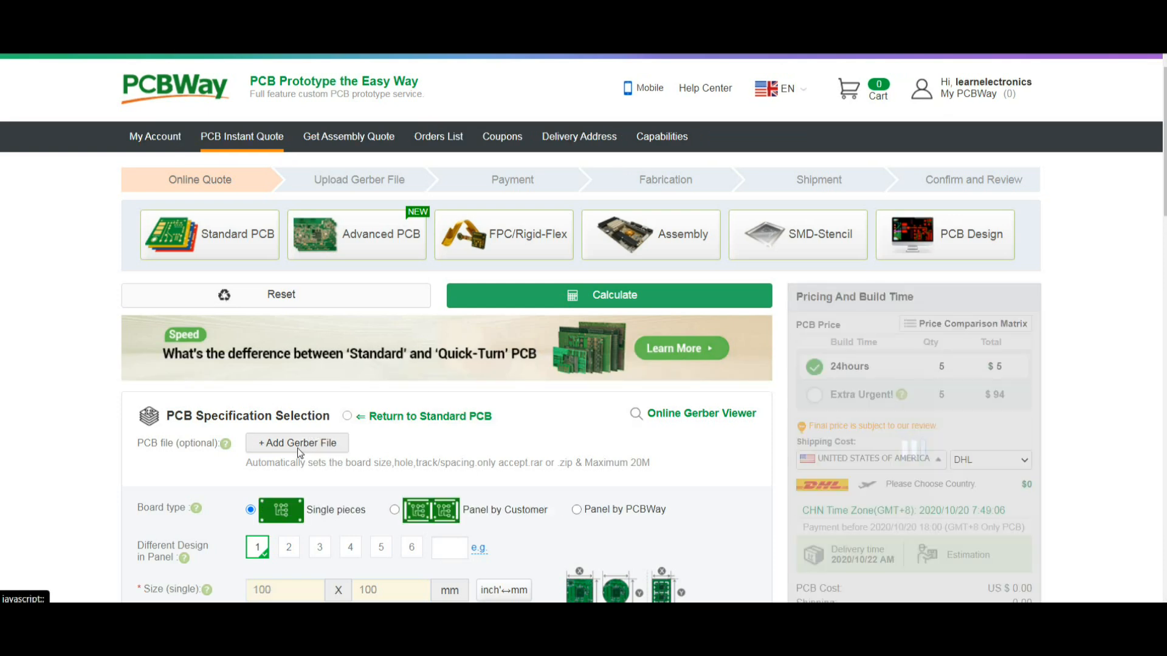
{"action": "scroll", "scroll_direction": "down", "scroll_amount": 3}
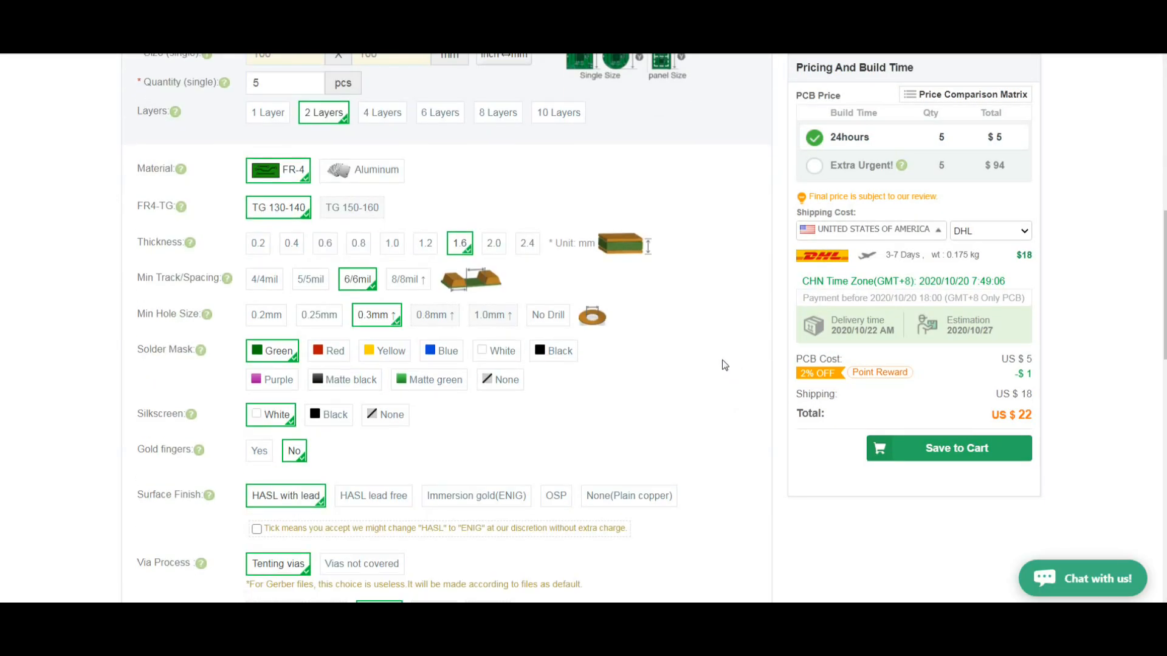